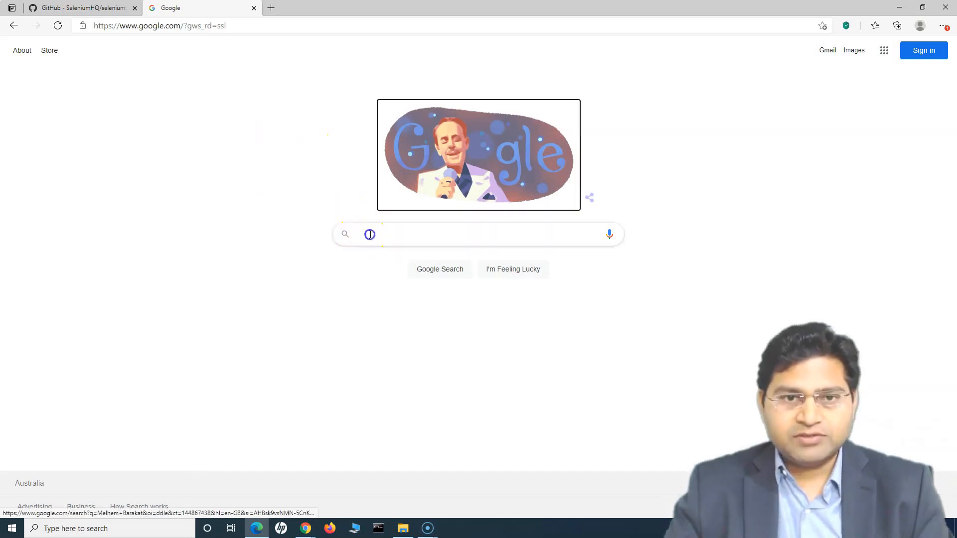
Search Google for 'git download', reach git-scm Downloads and start the Windows download.
text(git download)
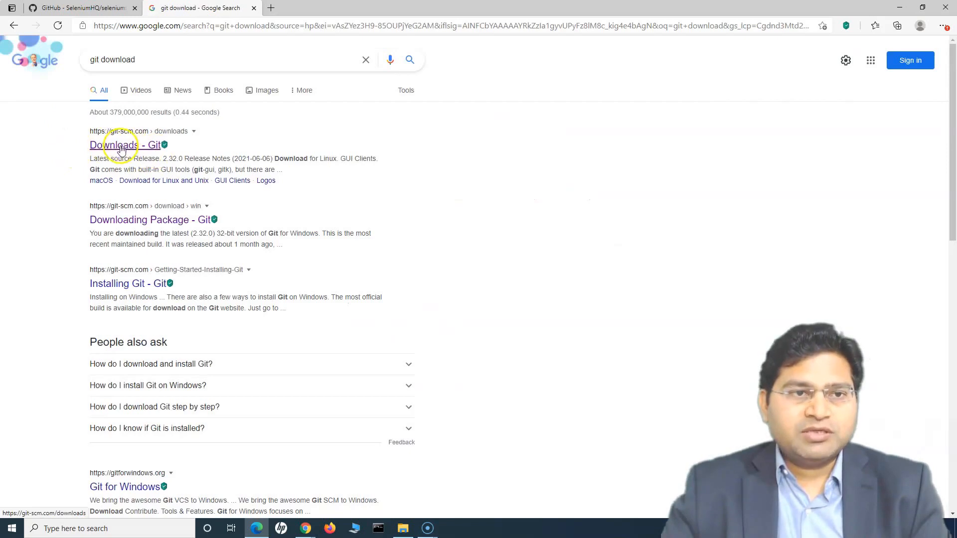
click(124, 145)
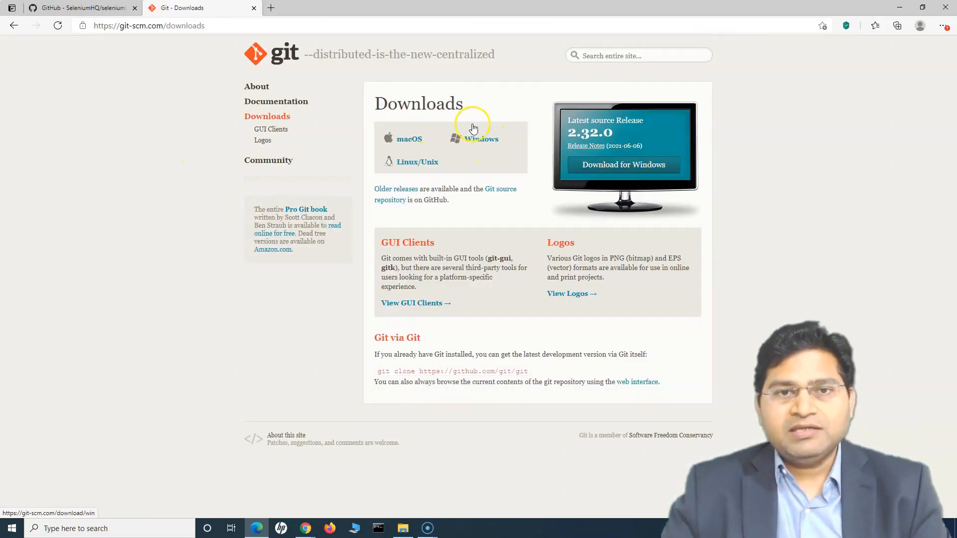
mouse_move(489, 139)
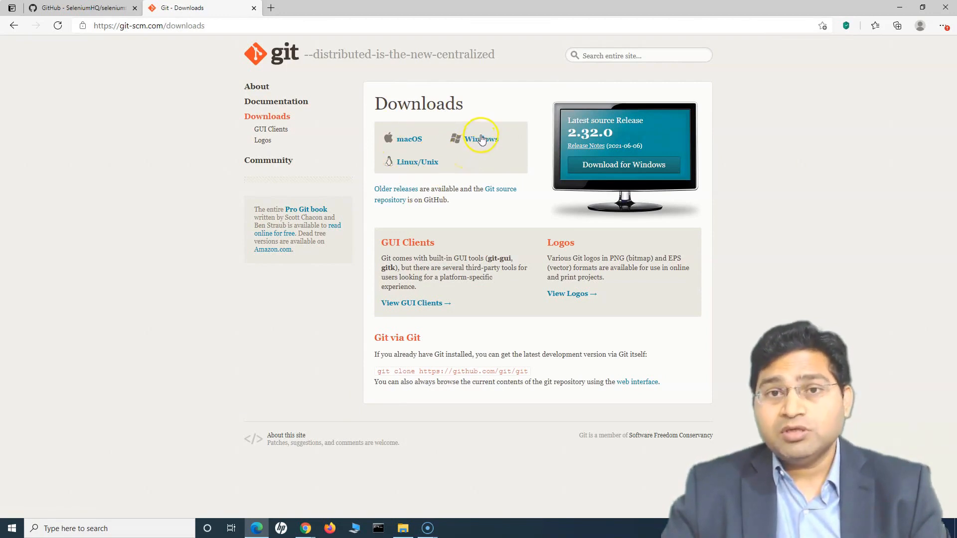
mouse_move(479, 140)
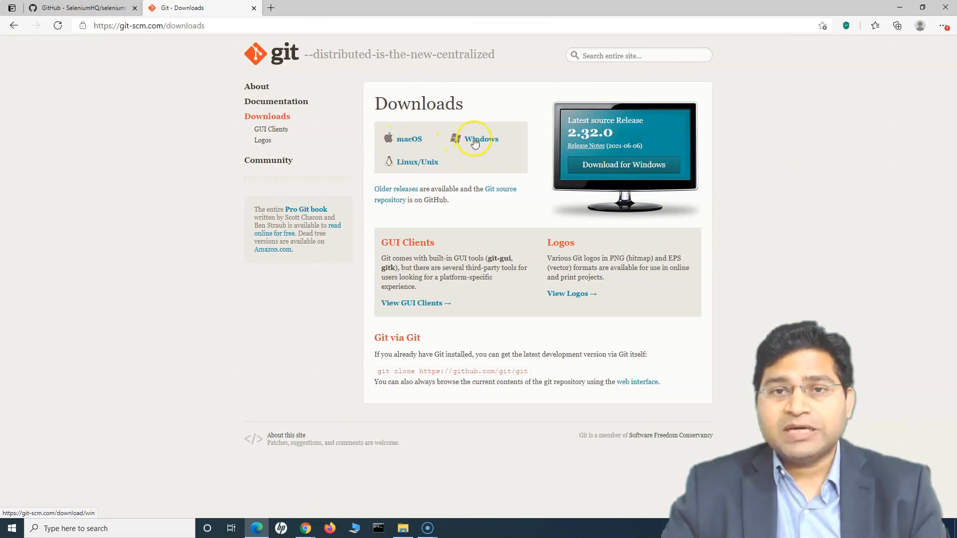
click(481, 140)
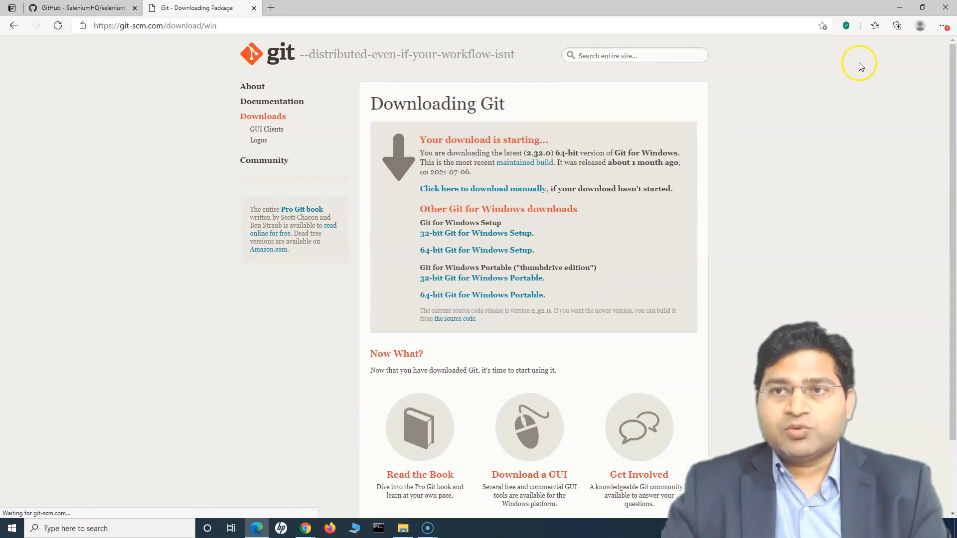
click(875, 25)
text(pc)
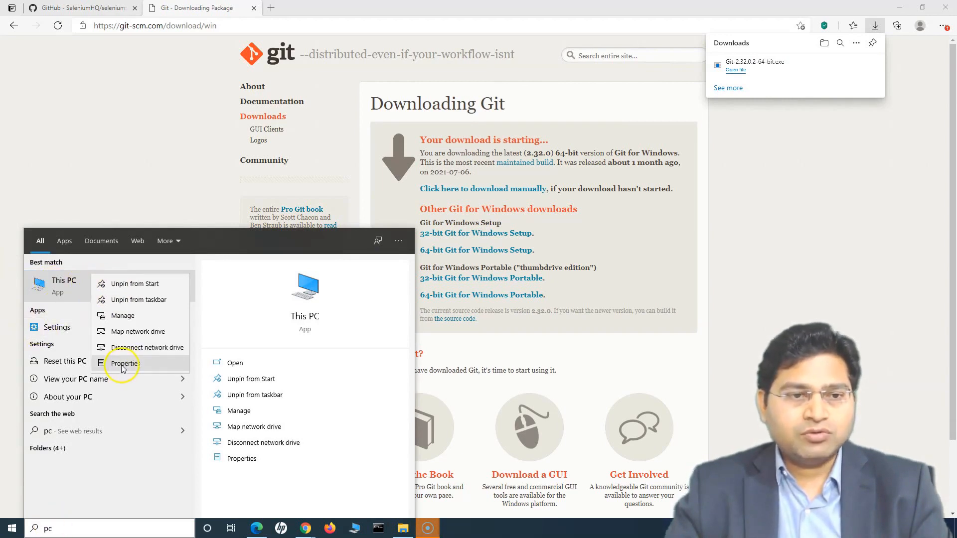
click(124, 363)
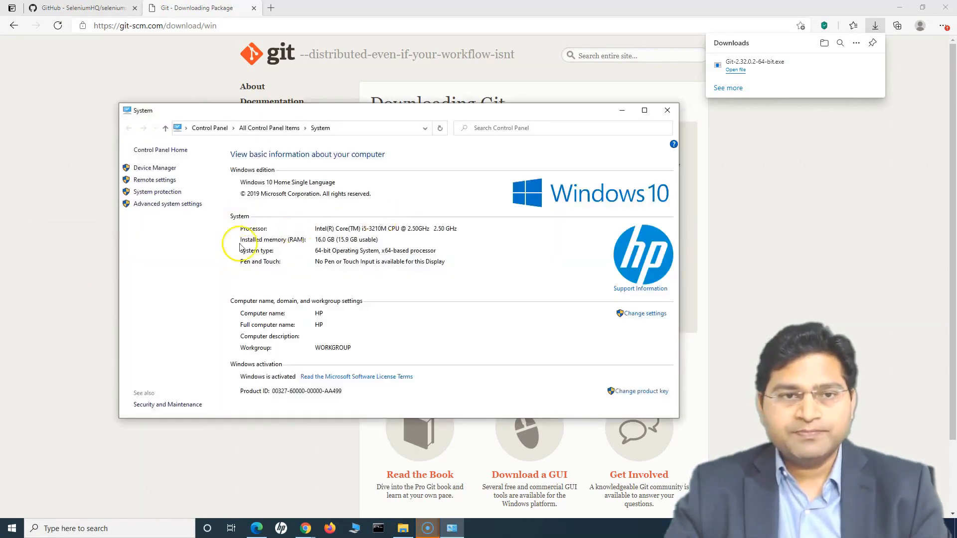
mouse_move(327, 250)
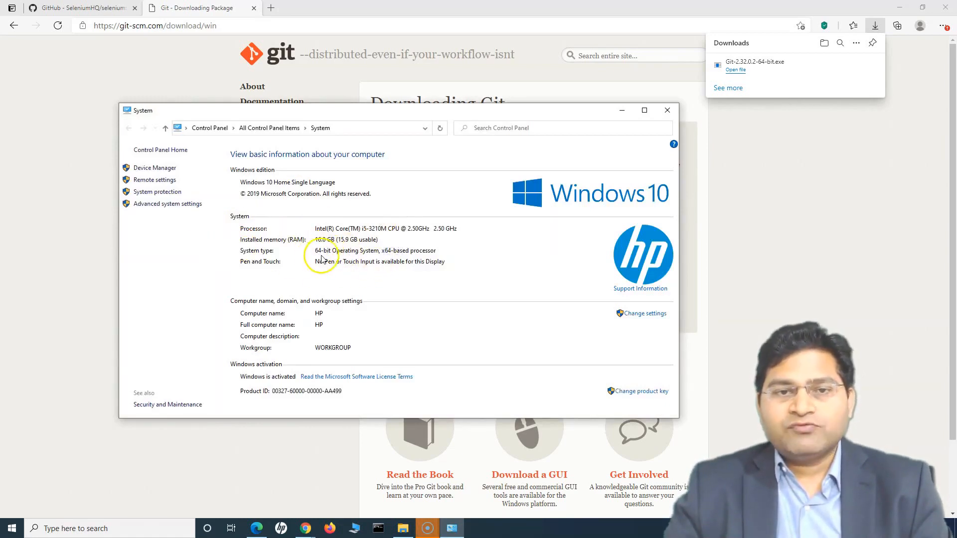
mouse_move(667, 110)
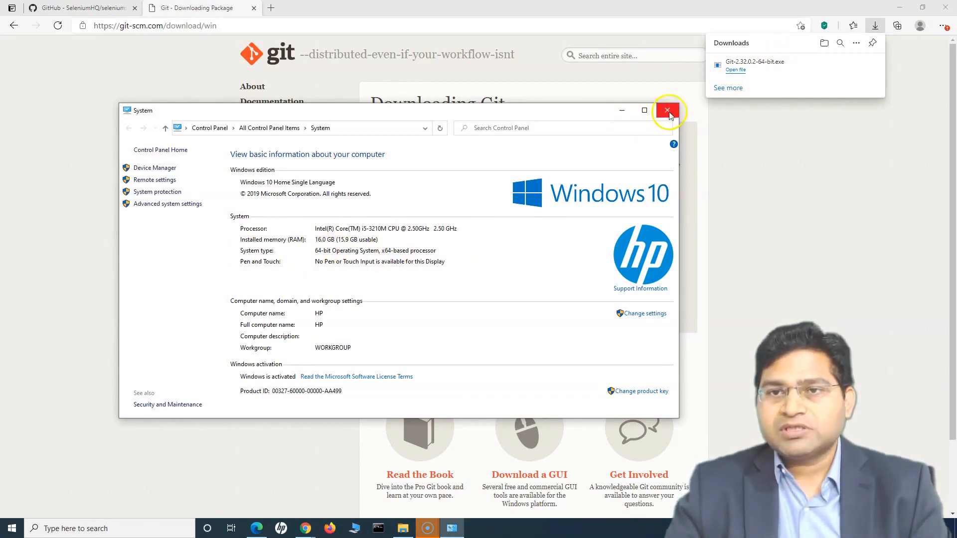
click(667, 111)
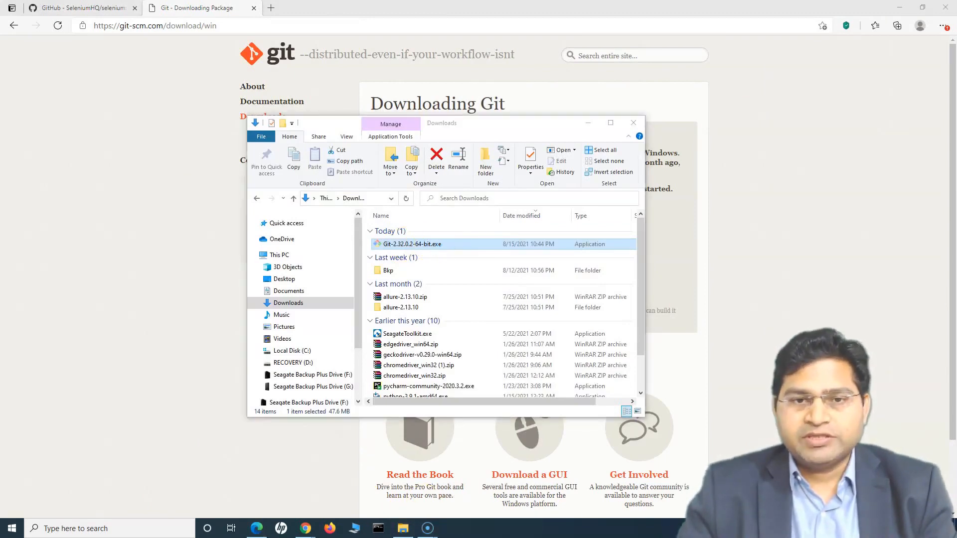
Launch Git-2.32.0.2-64-bit.exe from the Downloads folder.
double_click(411, 244)
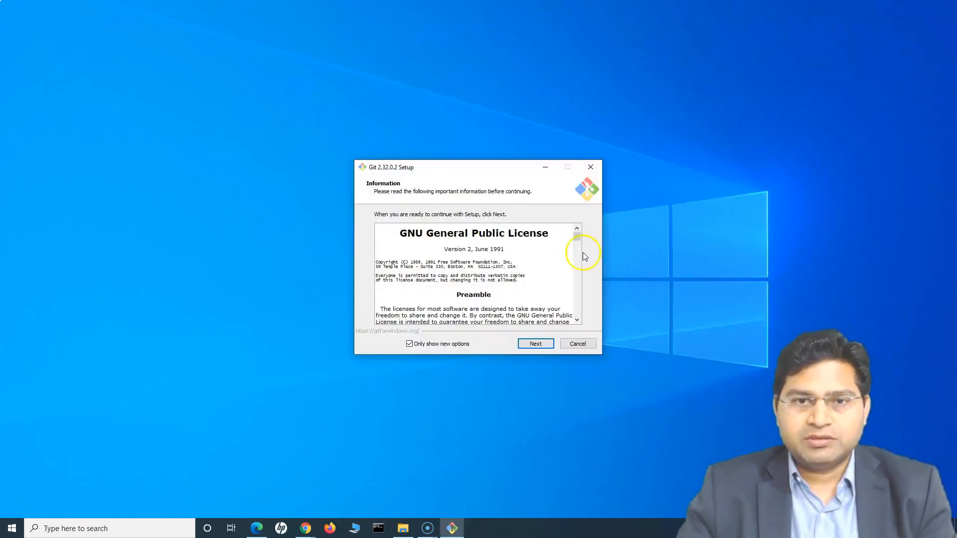
mouse_move(425, 359)
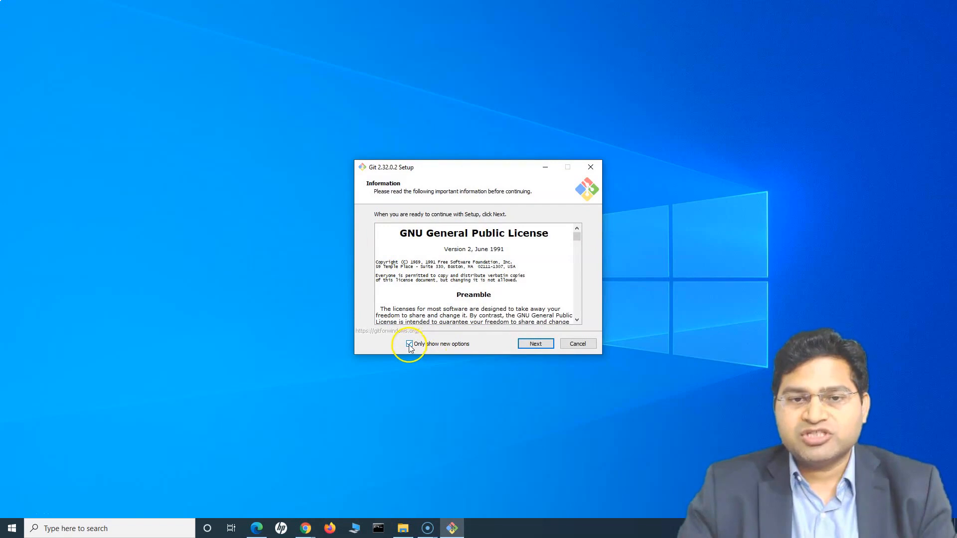
Show all setup options, accept the license and add a Git desktop icon to the components.
click(409, 344)
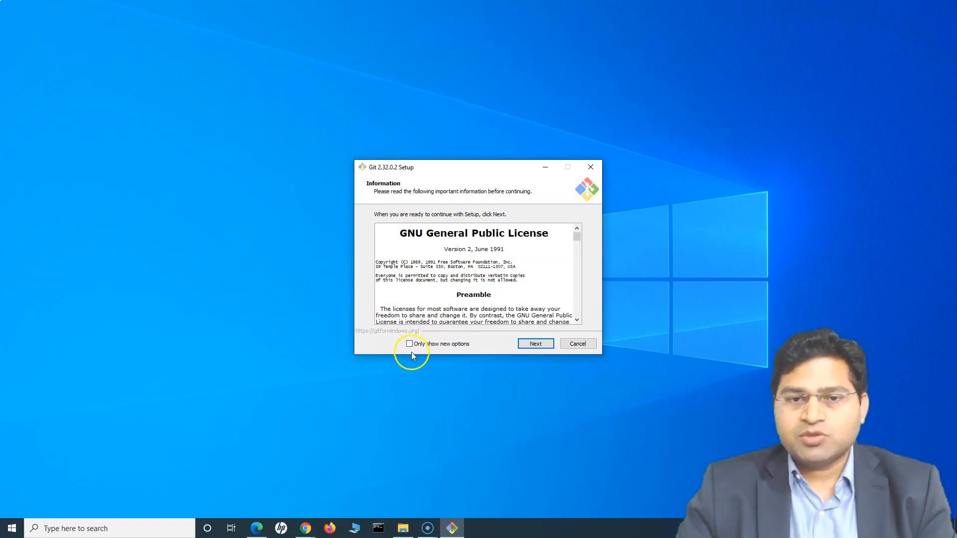
click(534, 343)
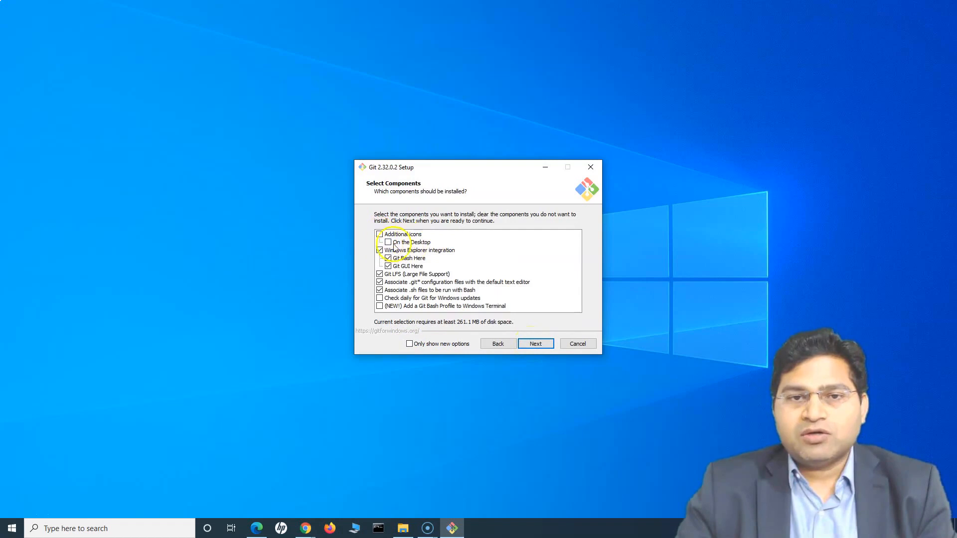
click(380, 234)
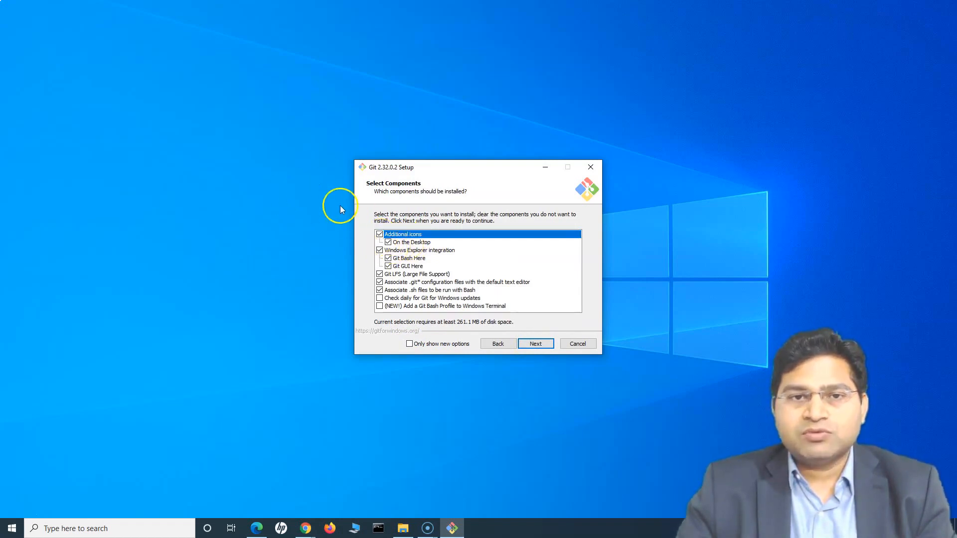
mouse_move(439, 240)
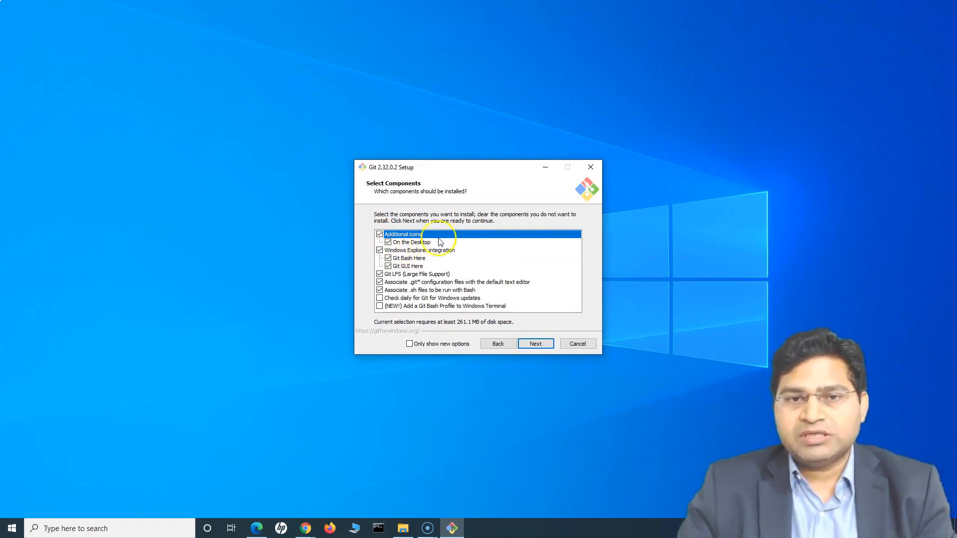
click(534, 344)
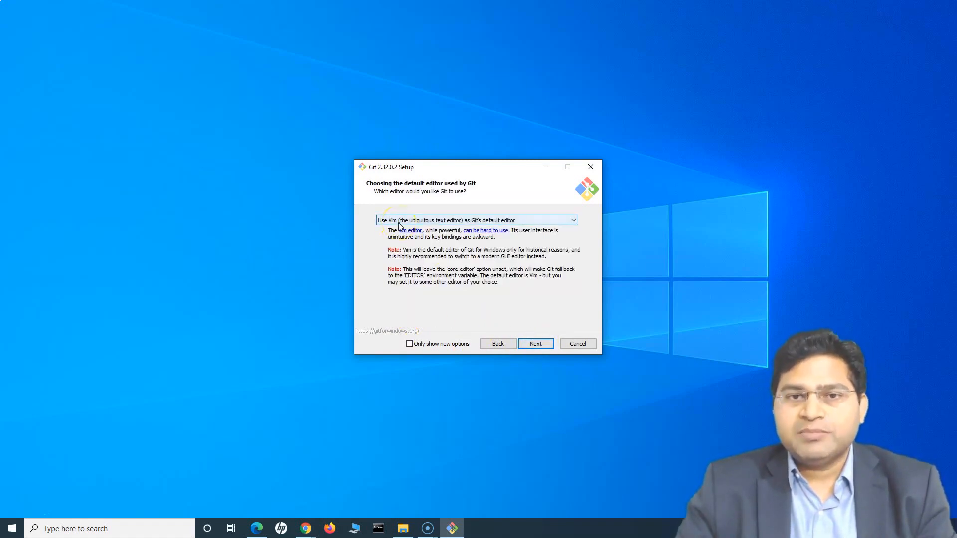
Keep Vim as the default editor and let Git decide the initial branch name.
click(476, 219)
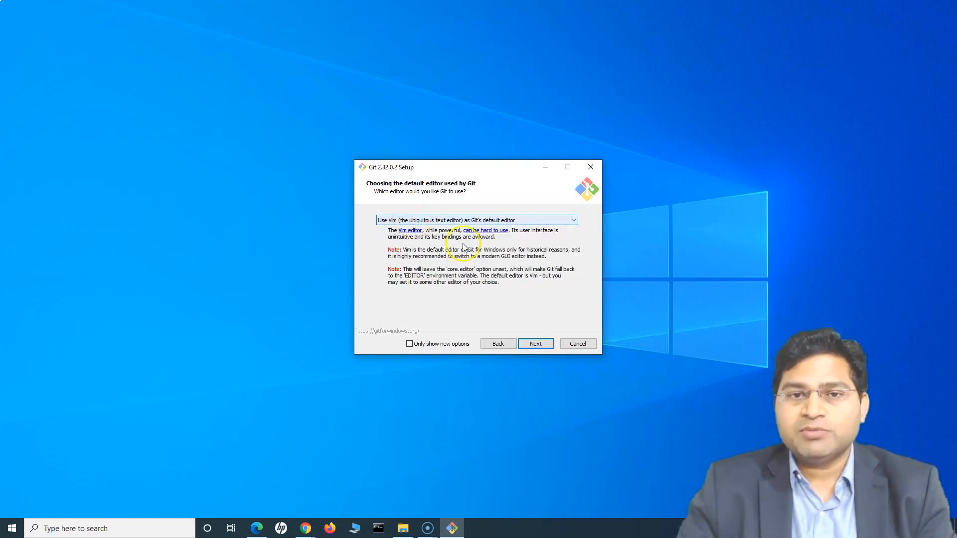
click(534, 343)
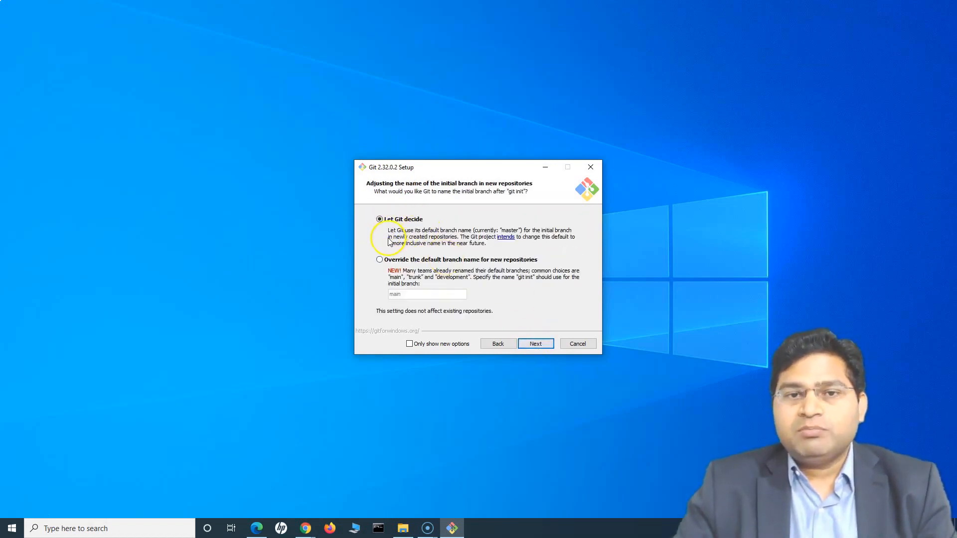
mouse_move(477, 235)
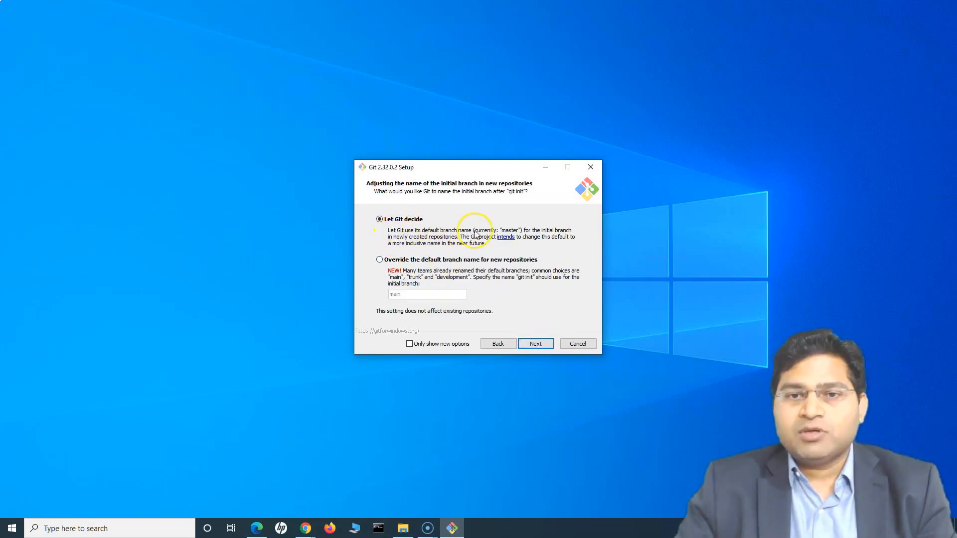
mouse_move(541, 226)
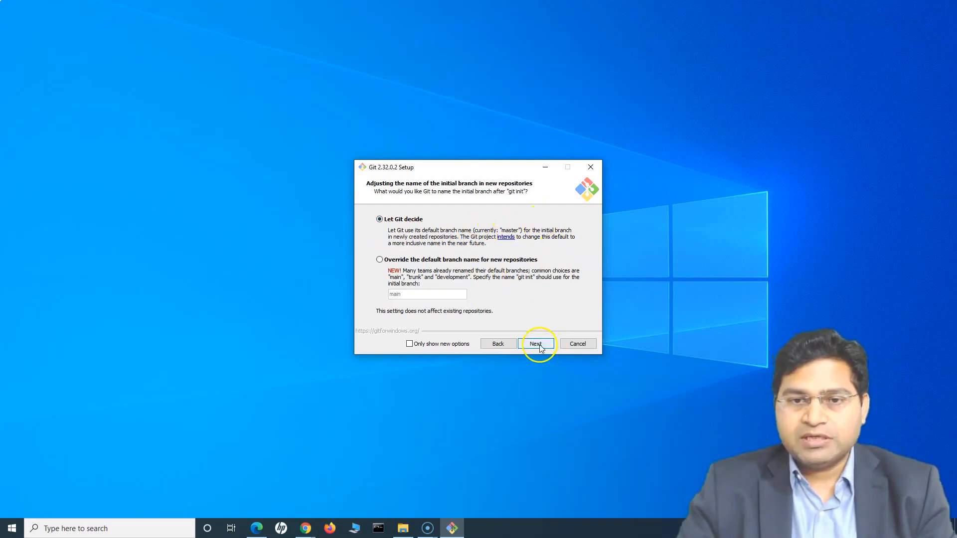
click(535, 344)
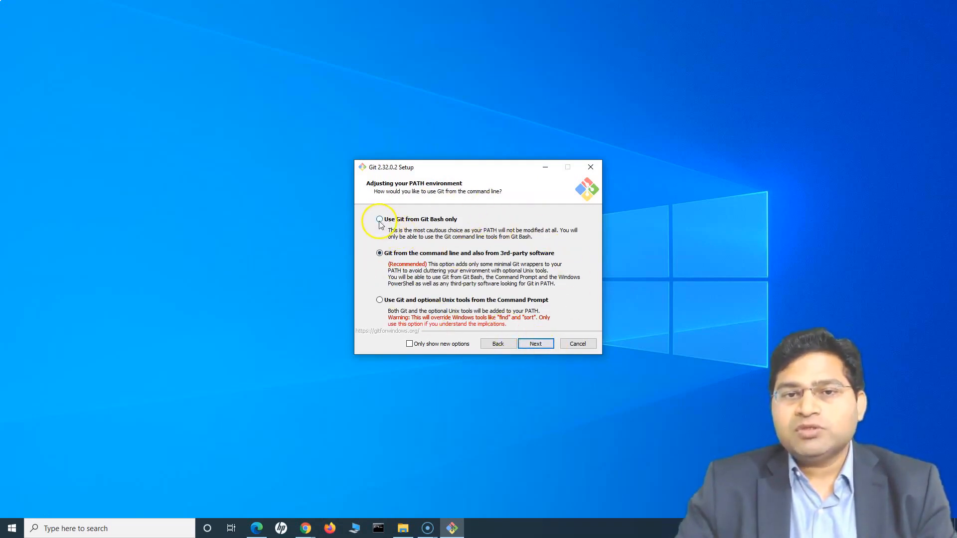
mouse_move(466, 219)
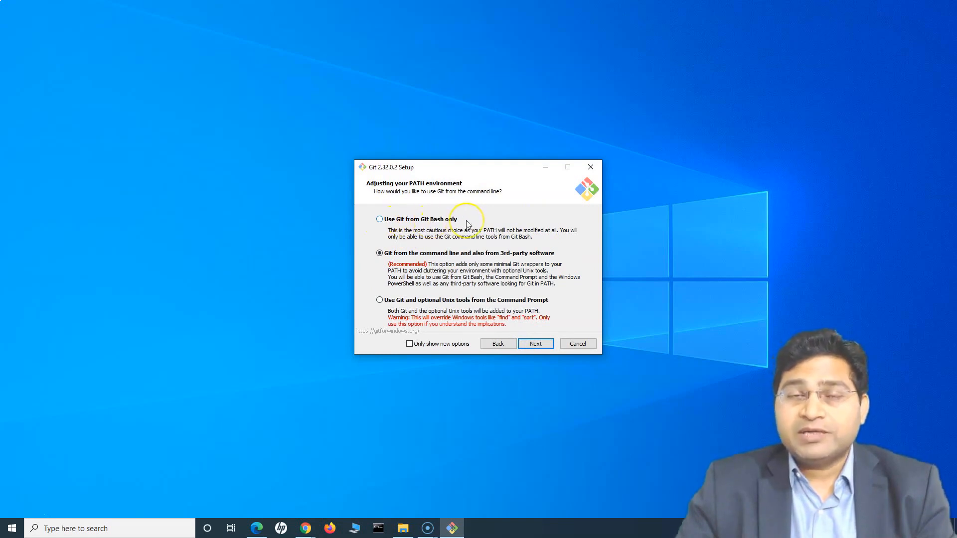
mouse_move(467, 223)
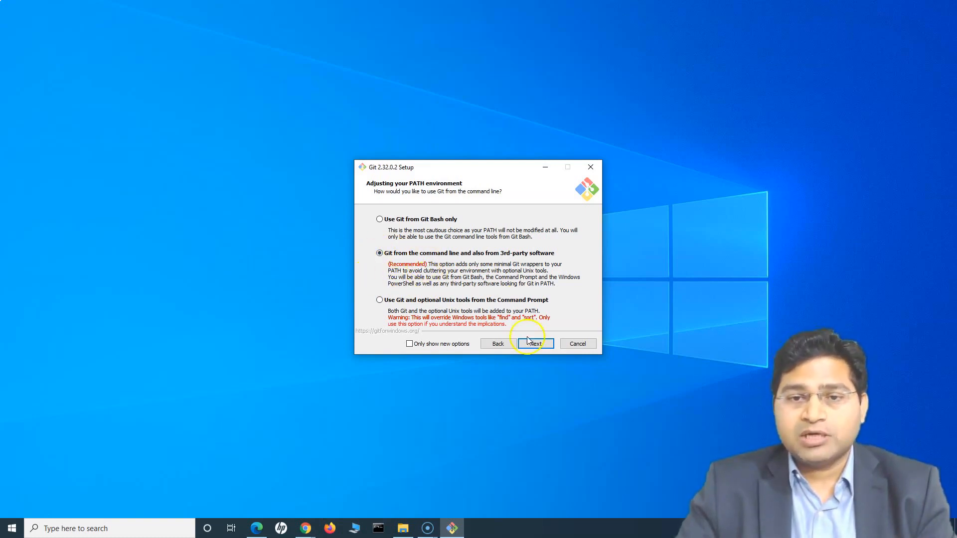
Keep command-line PATH and OpenSSL, choose 'Checkout as-is, commit Unix-style line endings'.
click(534, 343)
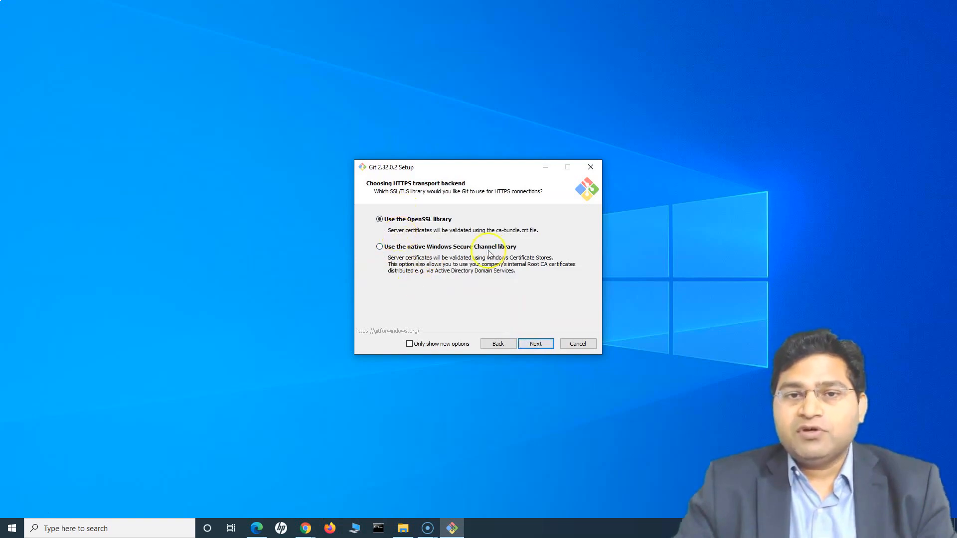
click(534, 344)
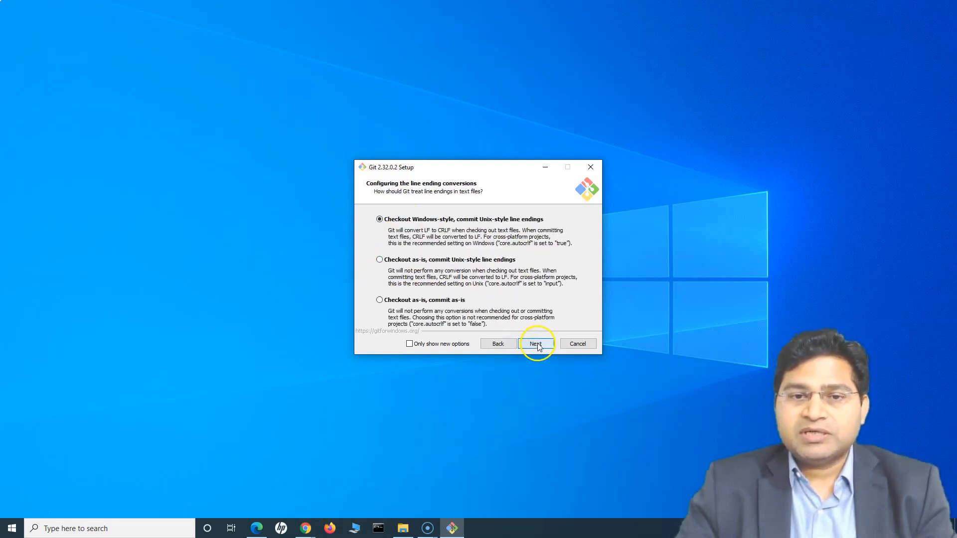
mouse_move(390, 276)
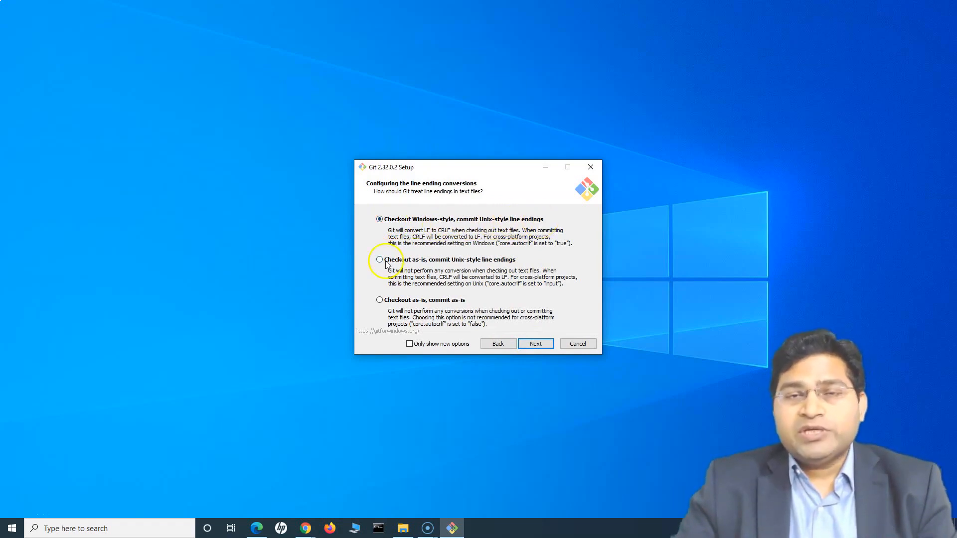
click(379, 259)
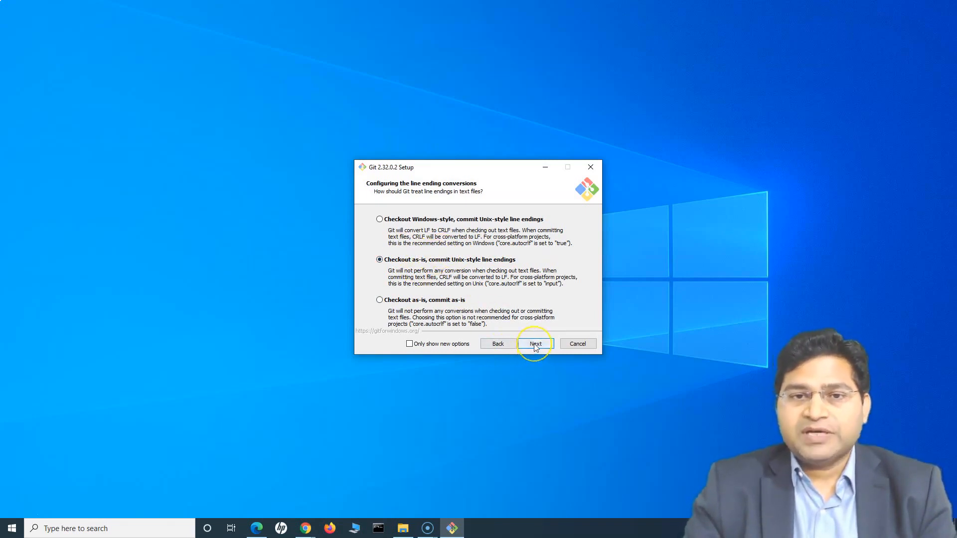
click(534, 343)
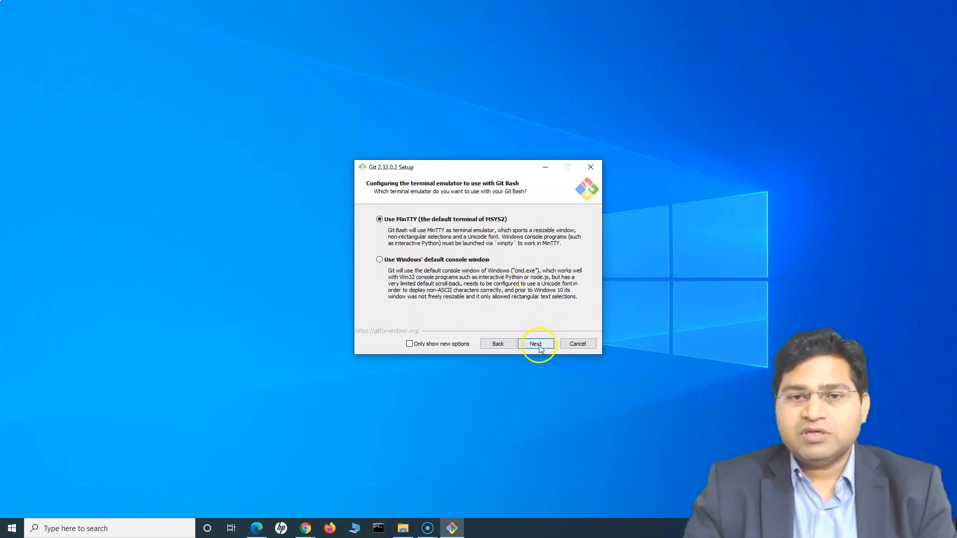
Keep MinTTY, default git pull, Credential Manager Core and file caching; start installing without experimental features.
click(536, 344)
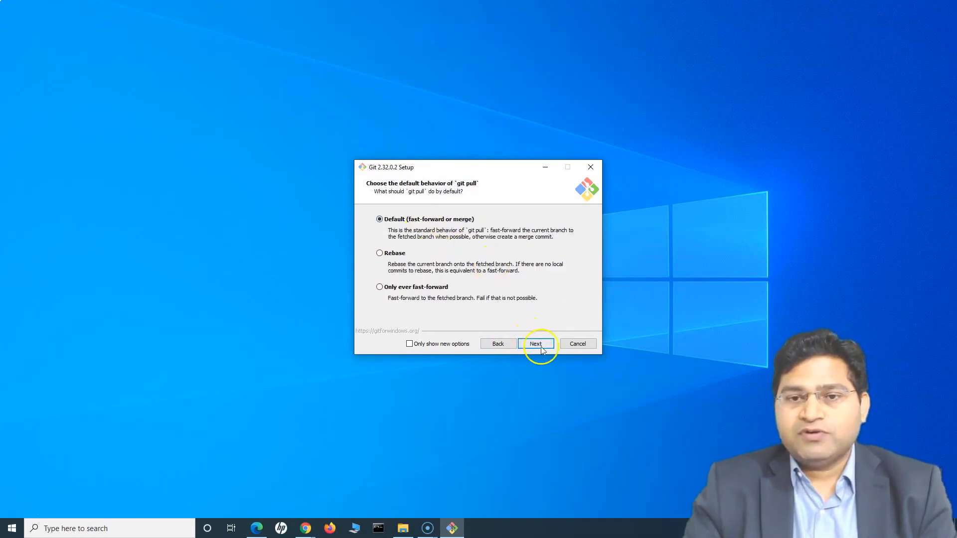
click(536, 344)
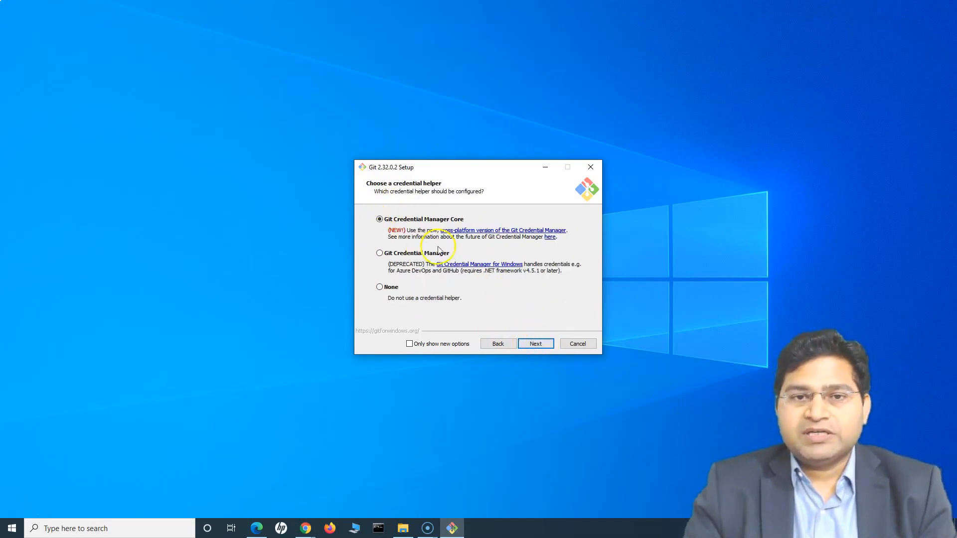
mouse_move(482, 229)
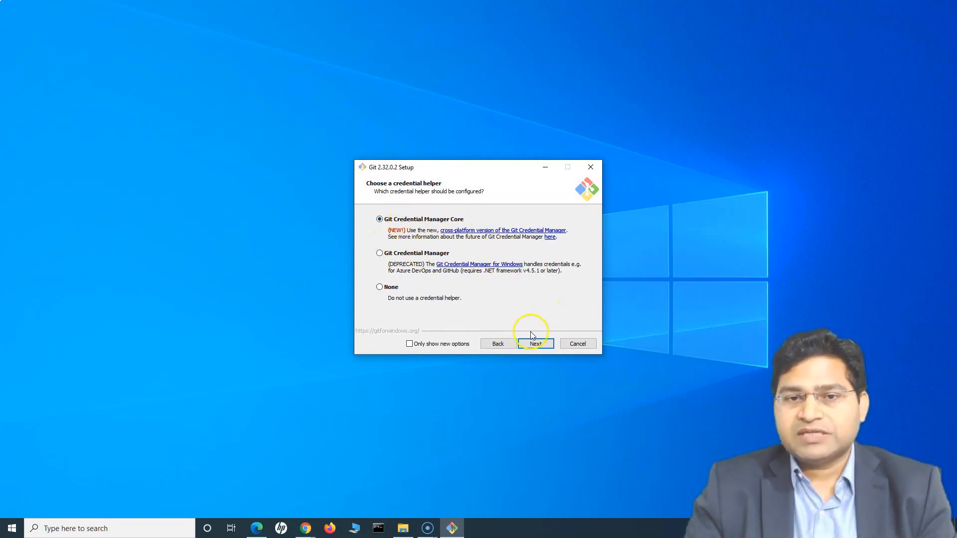
click(536, 344)
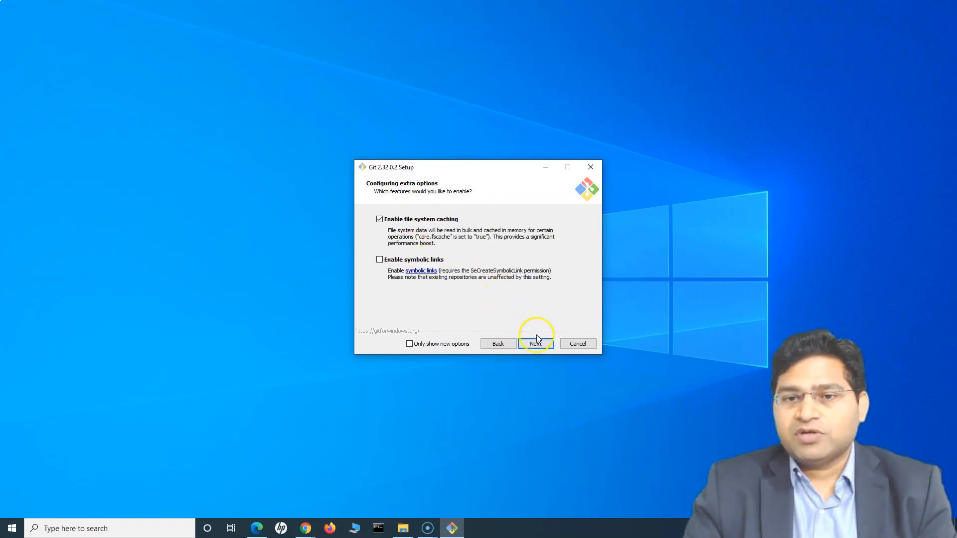
click(534, 343)
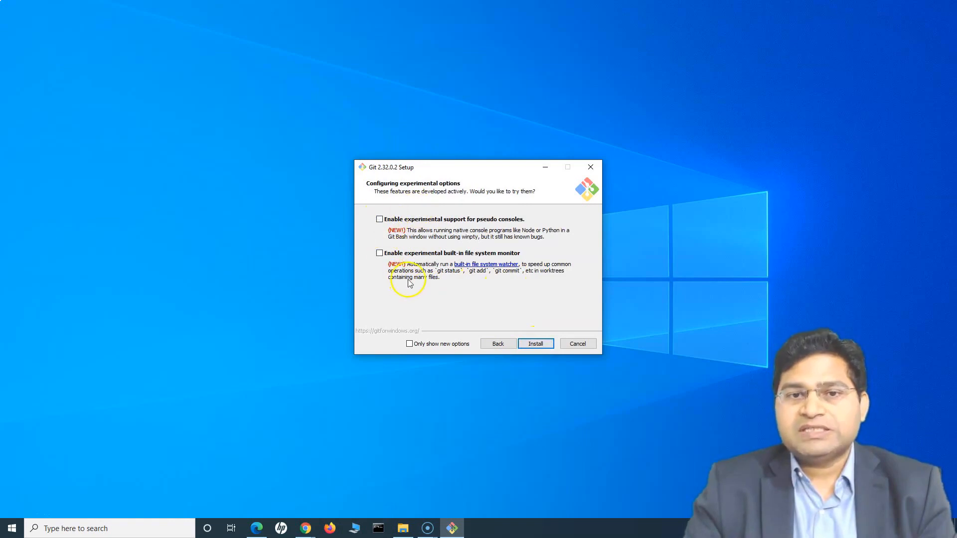
mouse_move(454, 290)
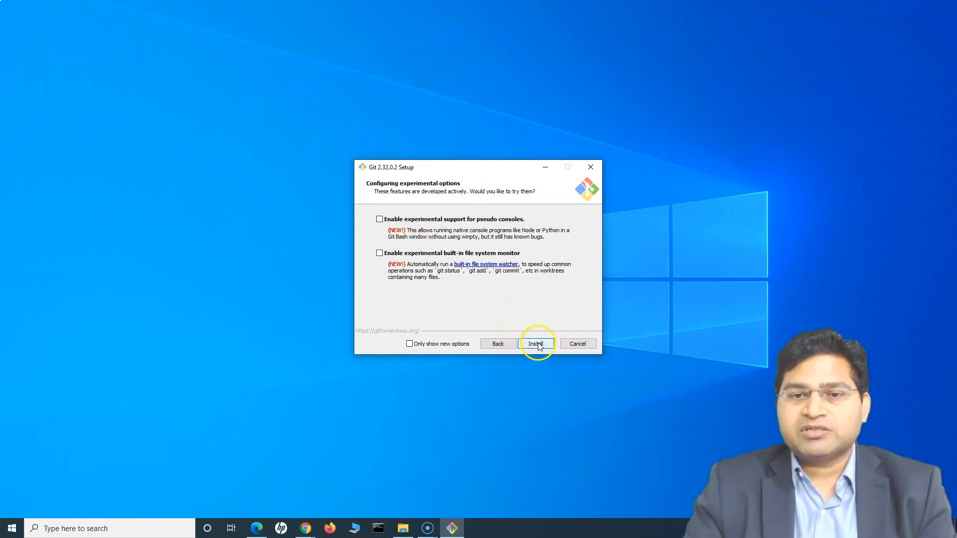
click(536, 343)
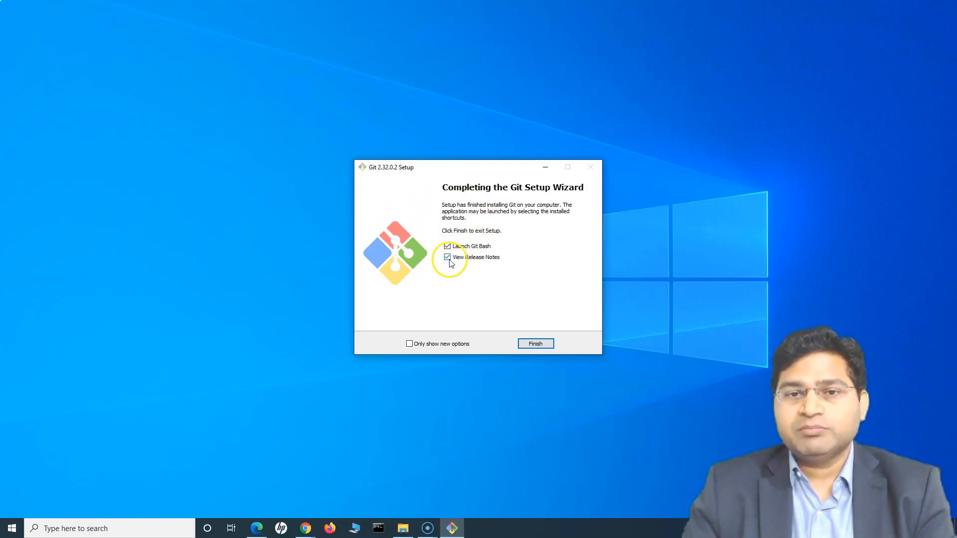
Untick View Release Notes and finish setup, launching Git Bash.
click(447, 257)
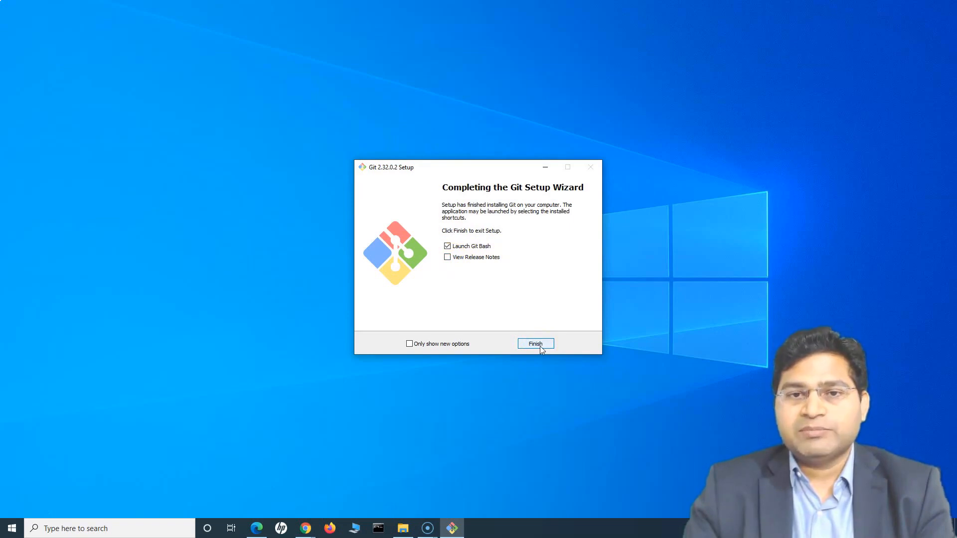
click(534, 344)
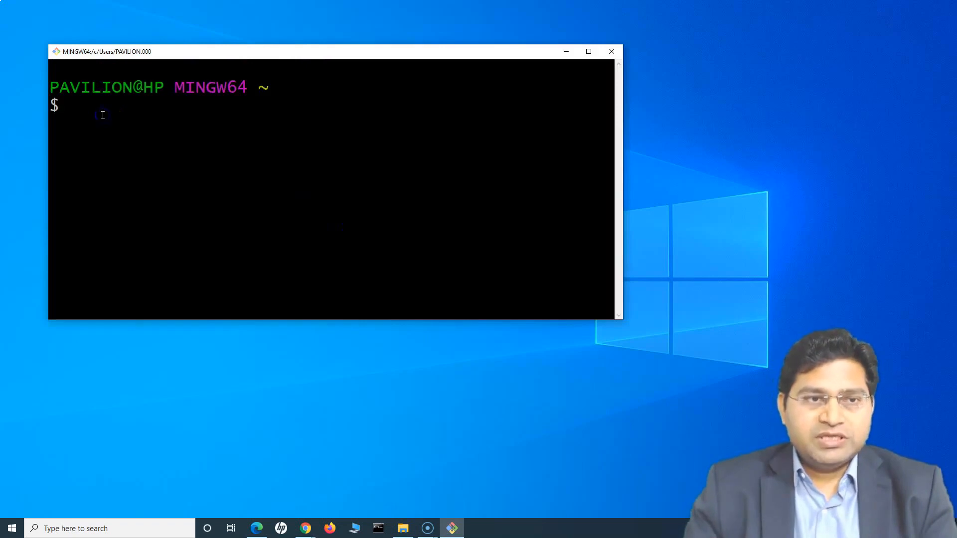
Run git version in Git Bash to confirm 2.32.0.windows.2, then minimize the window.
text(git version)
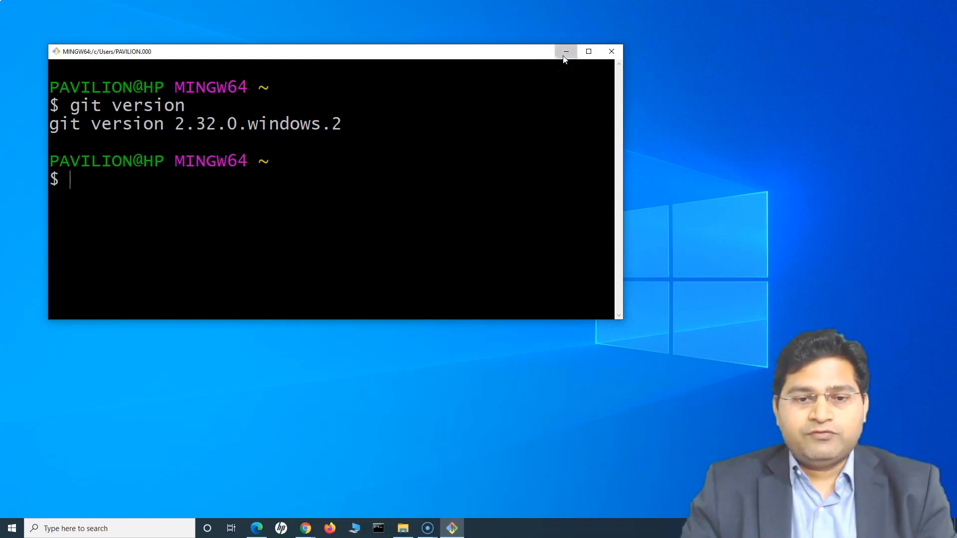
click(565, 50)
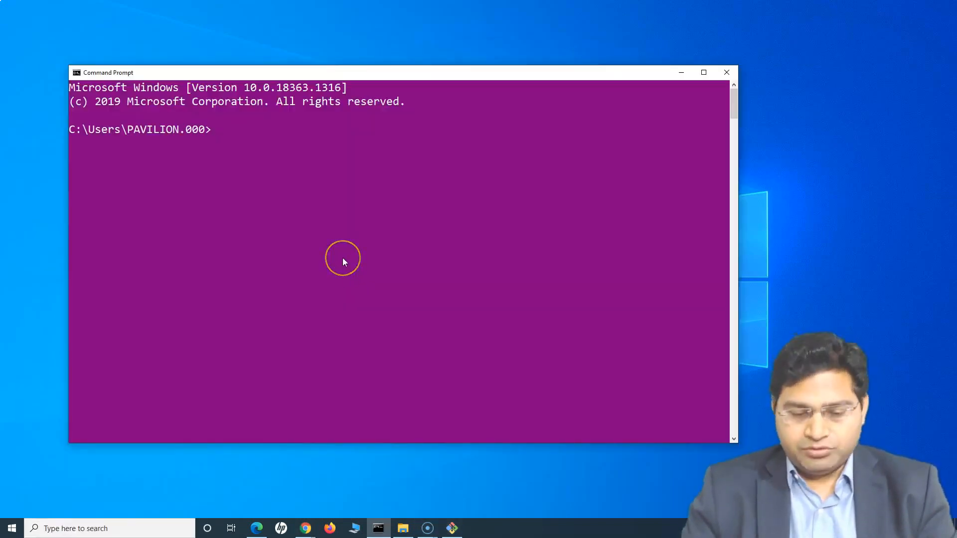
Run git version in Command Prompt to confirm 2.32.0.windows.2.
text(git ersion)
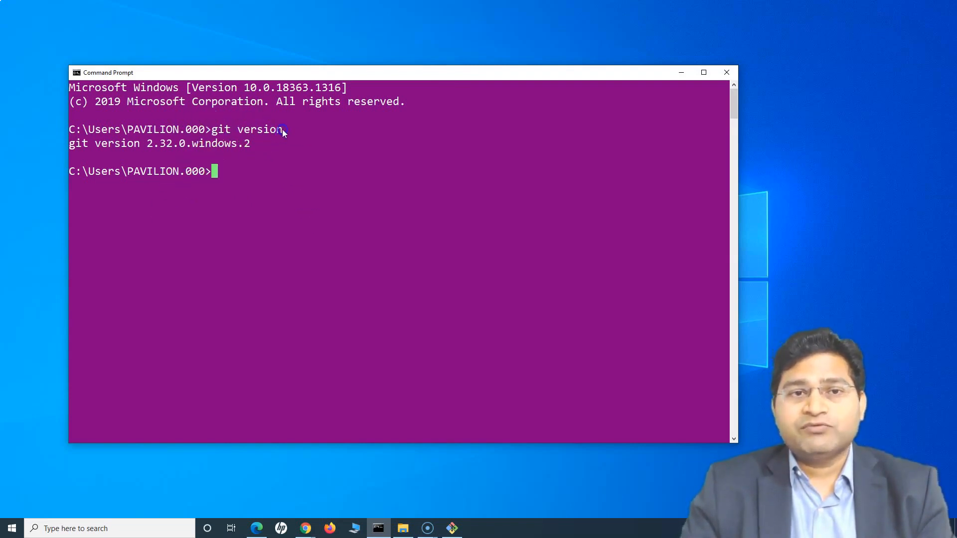
mouse_move(276, 161)
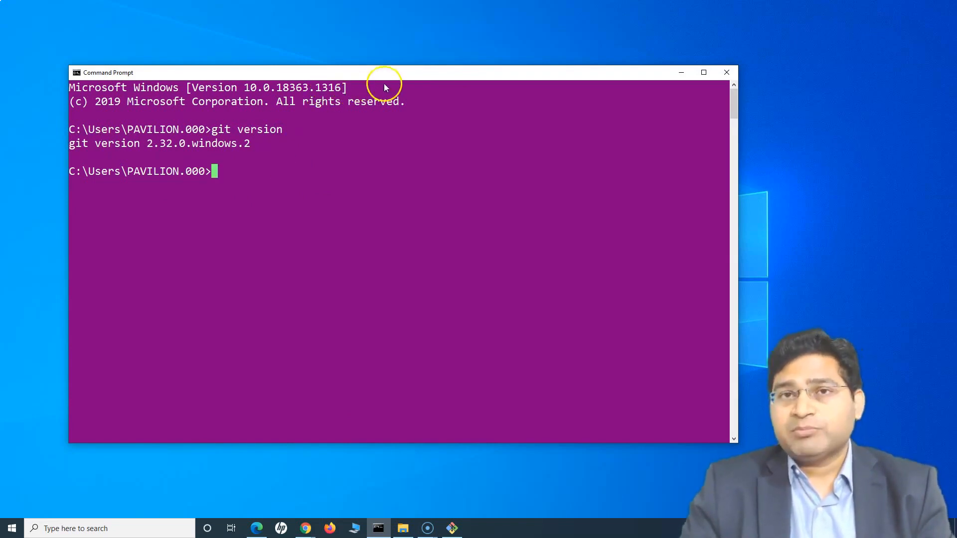
mouse_move(414, 167)
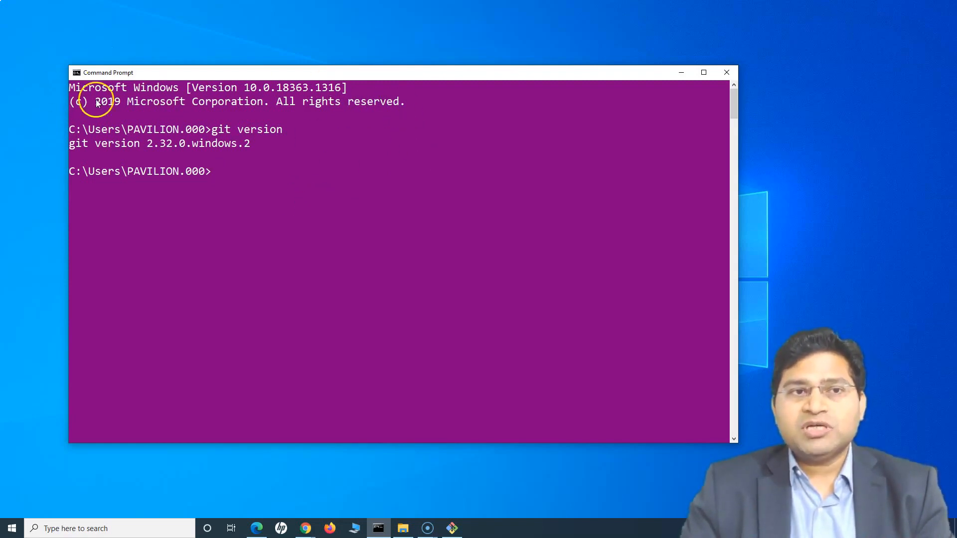
mouse_move(308, 206)
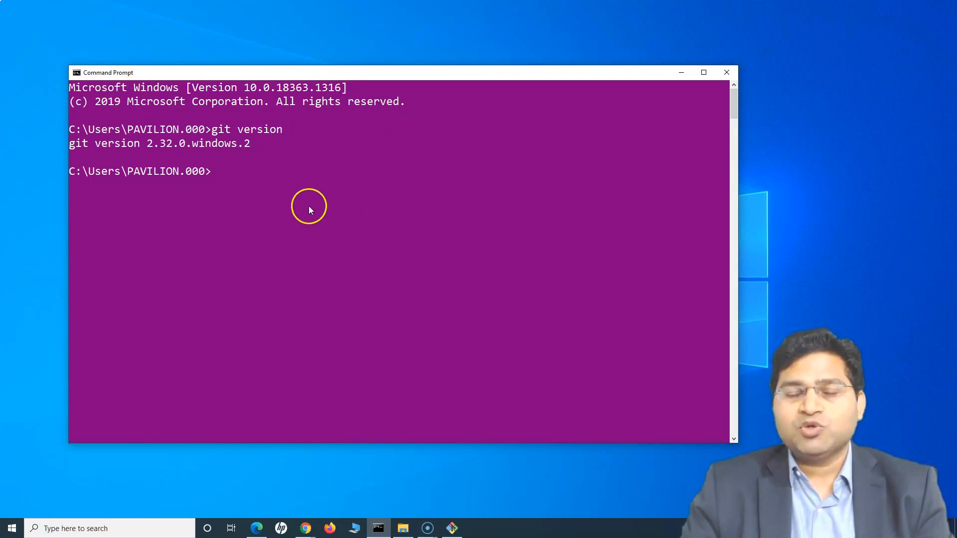
mouse_move(309, 163)
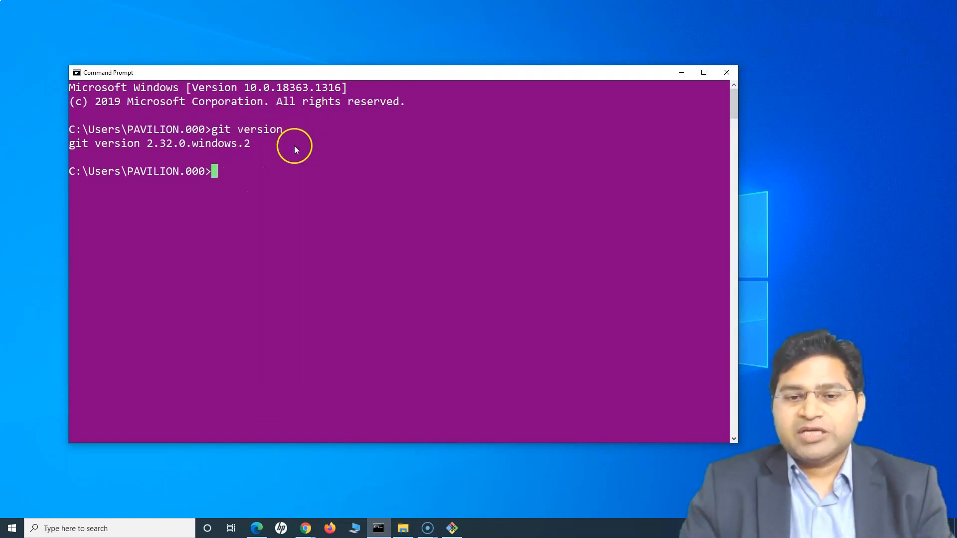
mouse_move(425, 77)
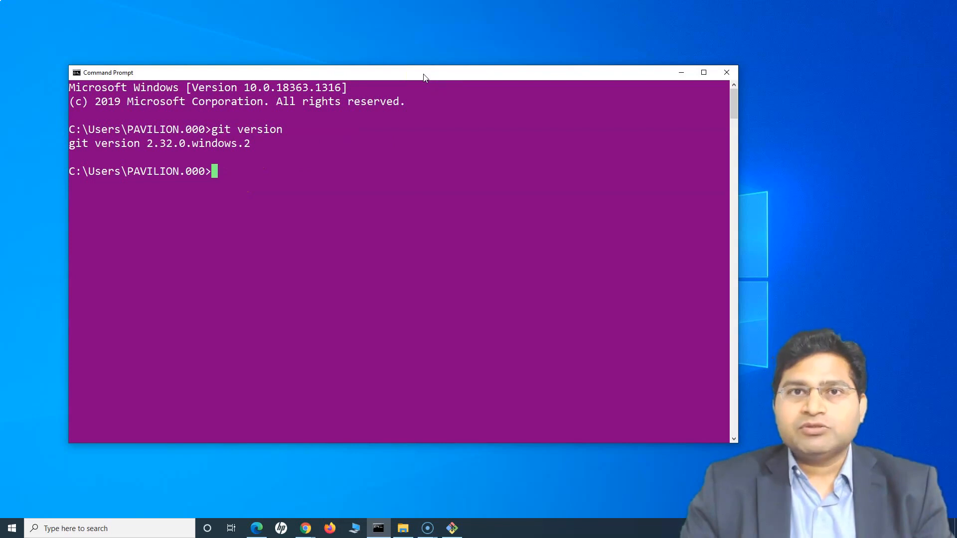